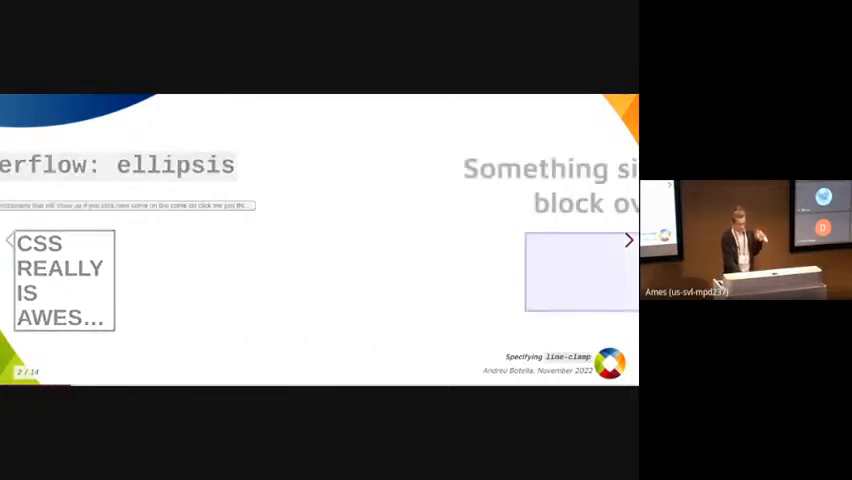
click(628, 240)
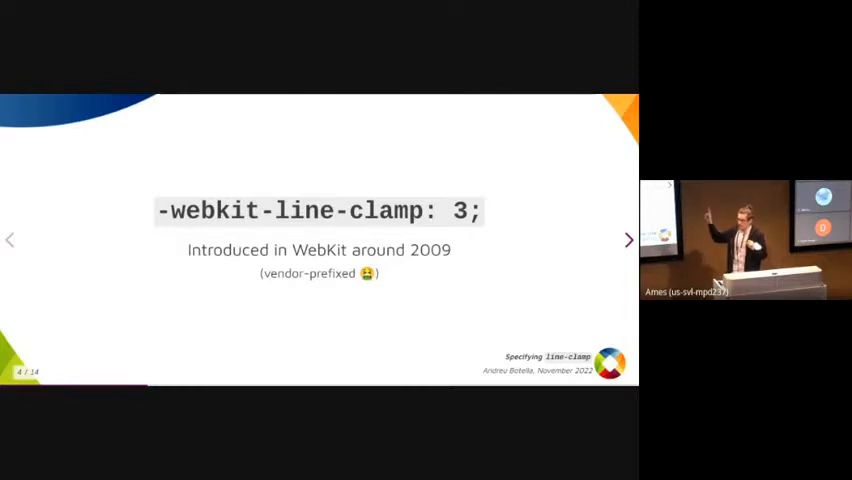
click(628, 240)
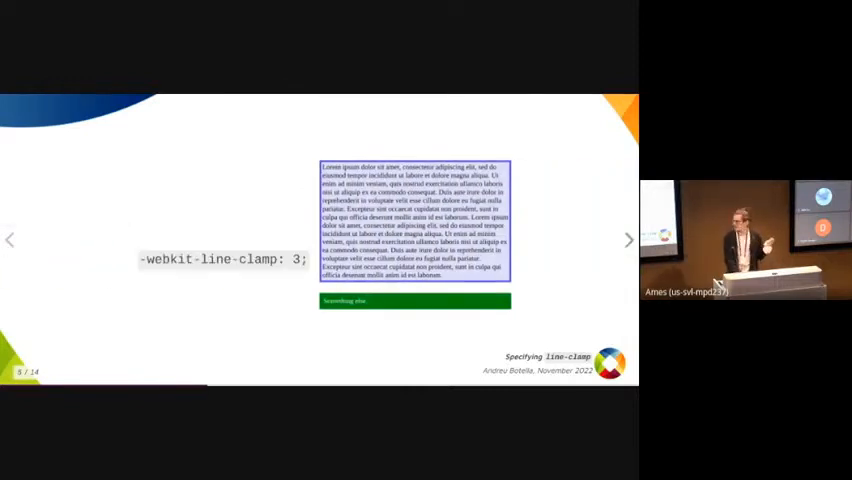
click(628, 240)
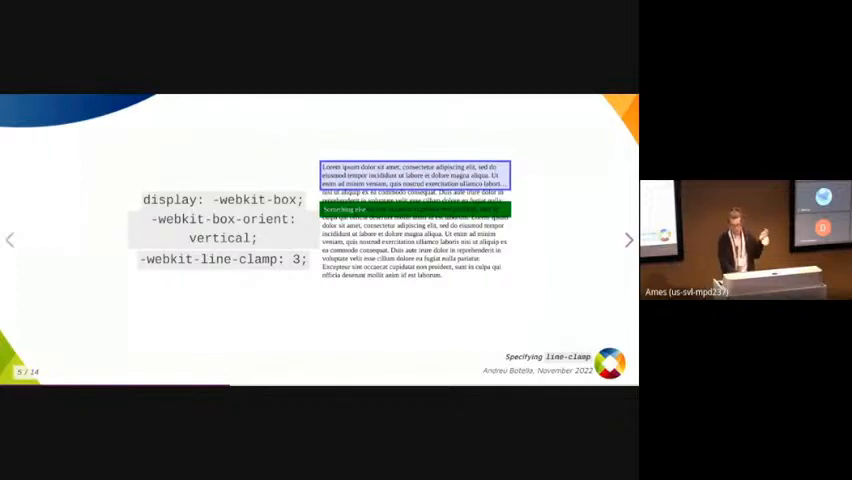
click(628, 240)
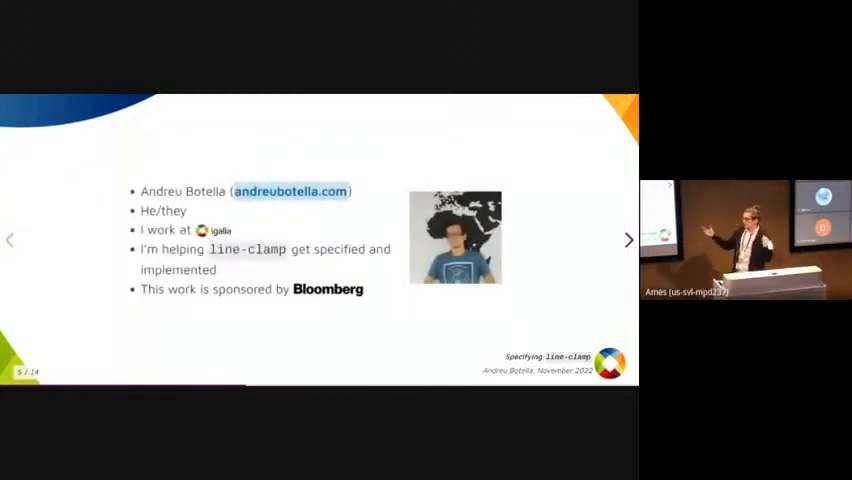
click(628, 240)
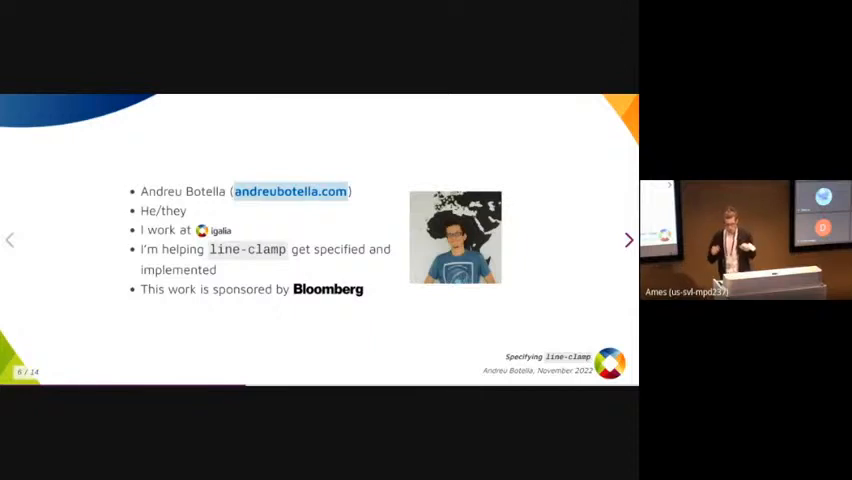
click(628, 240)
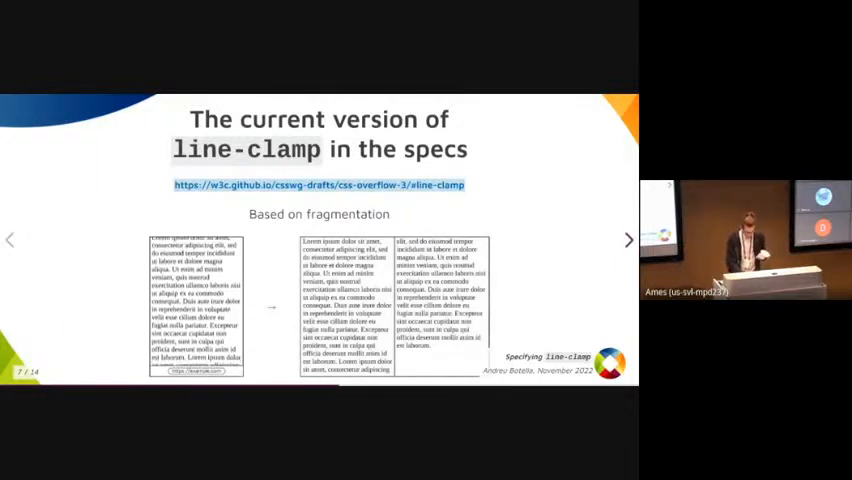
click(628, 240)
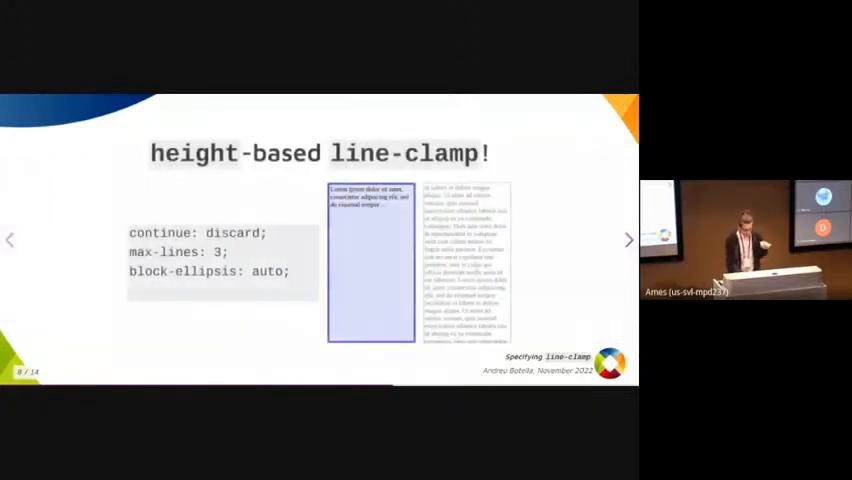
click(628, 240)
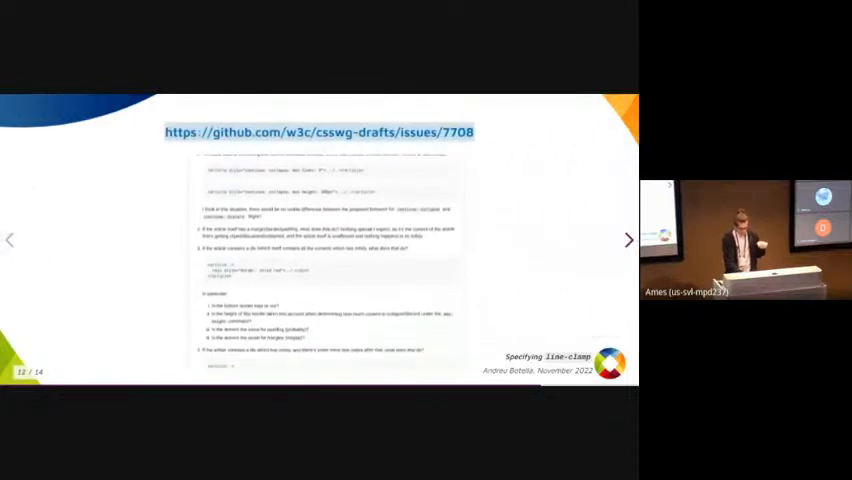
scroll(down, 3)
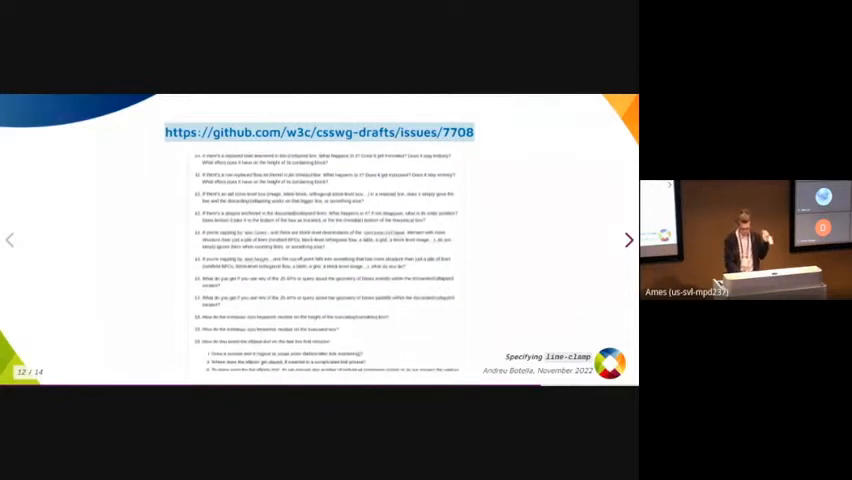
click(628, 240)
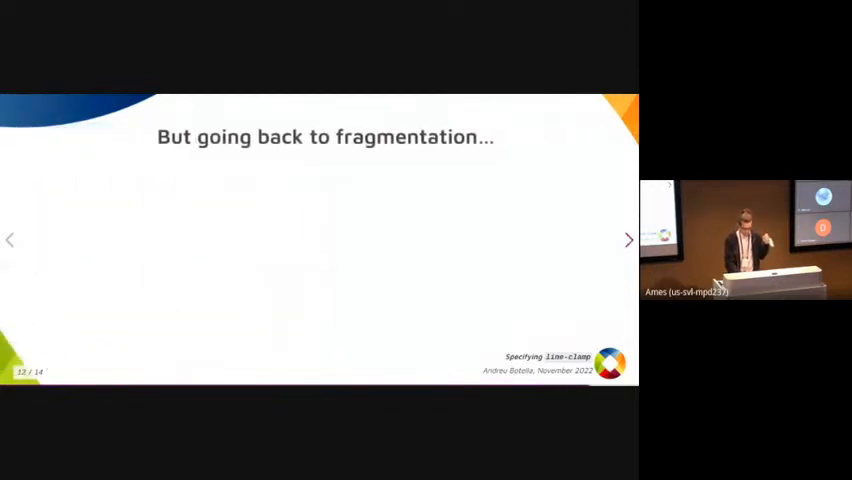
click(628, 240)
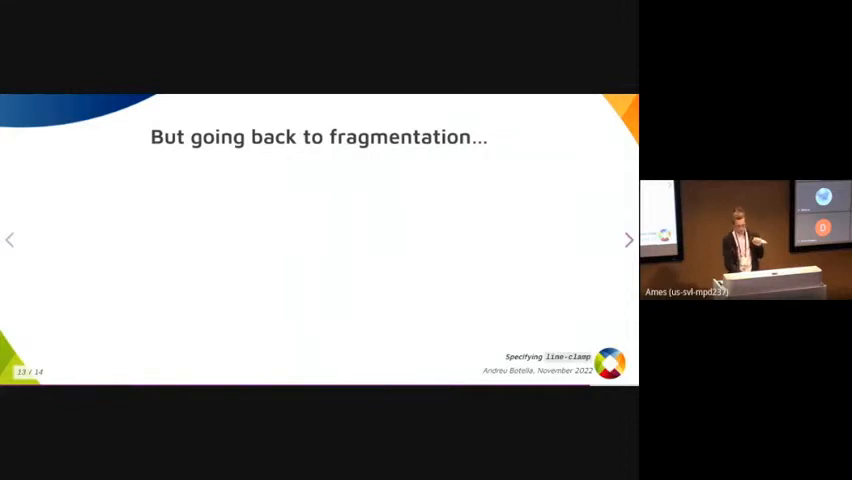
click(628, 240)
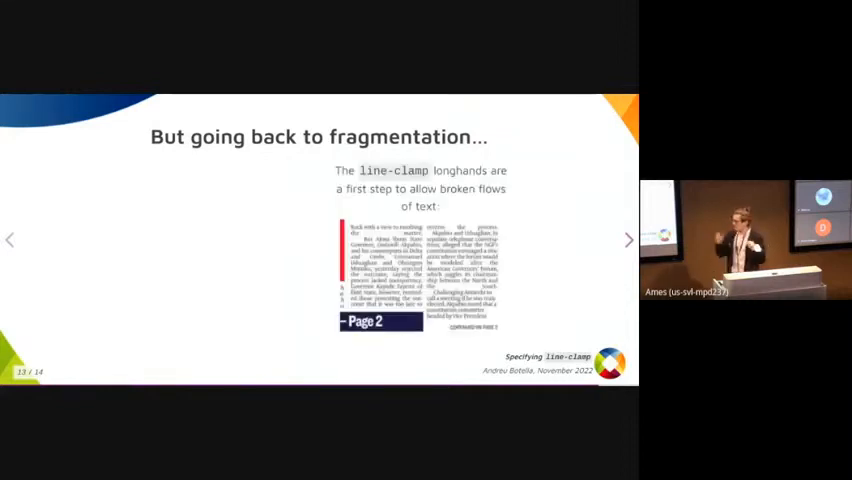